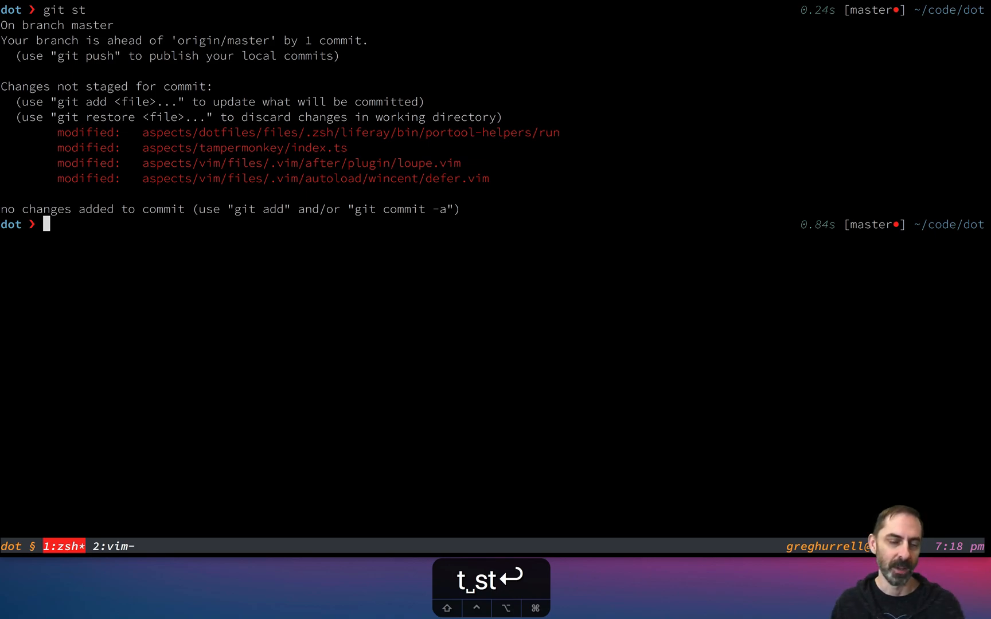
- Jump into the dotfiles aspect directory with `j aspects`
key("j")
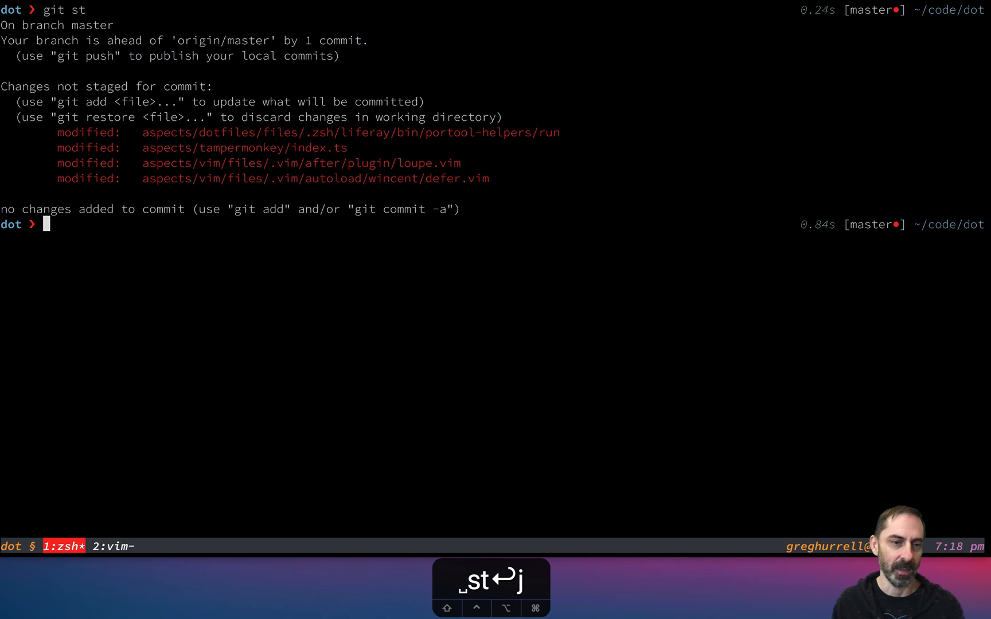
type("j aspect")
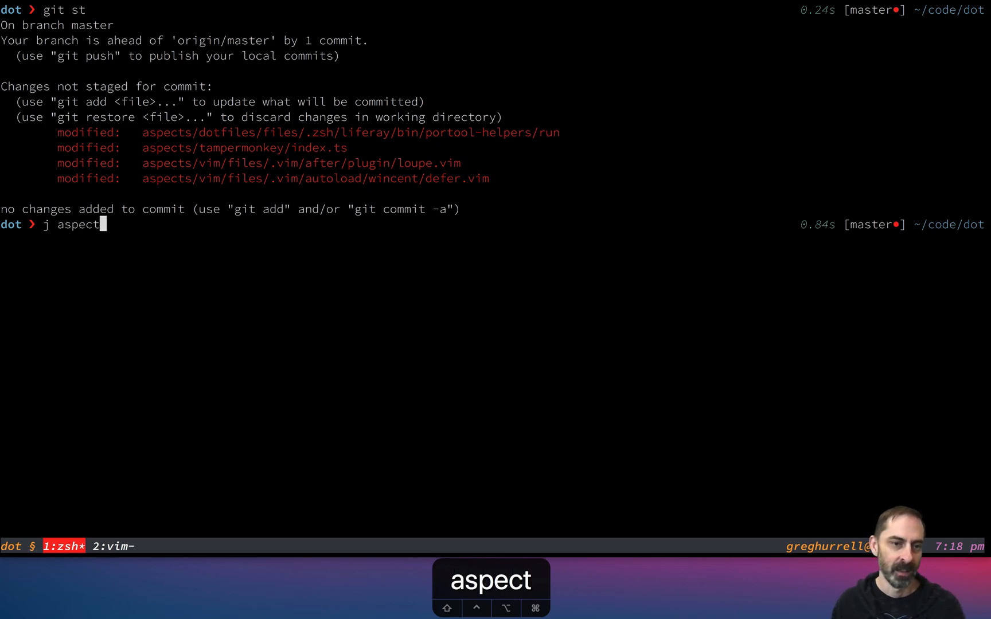
key("enter")
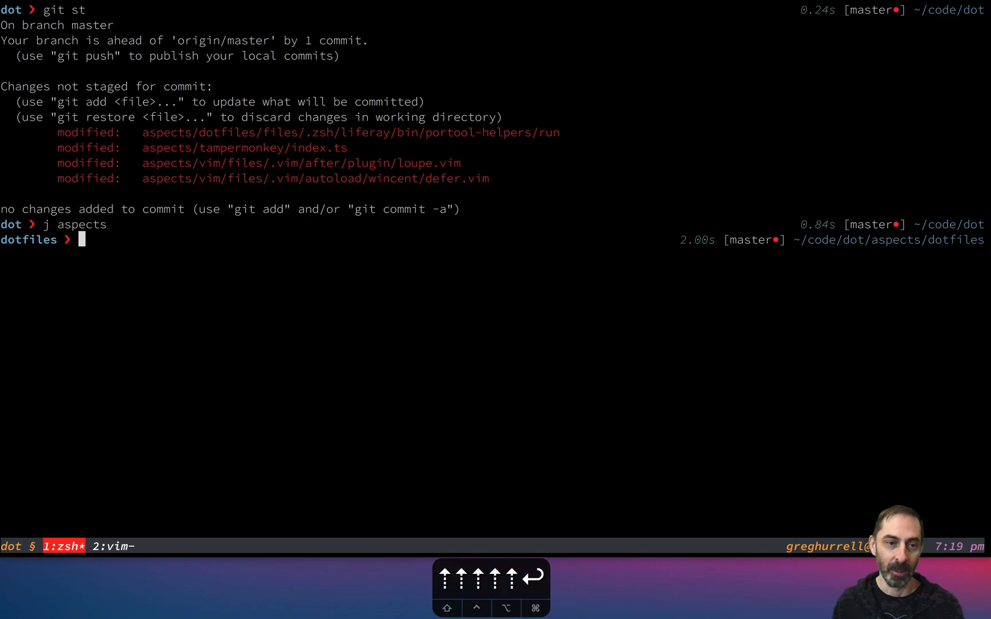
- Hop to the repo root and back, then list root contents via `git root ls`
type("git st")
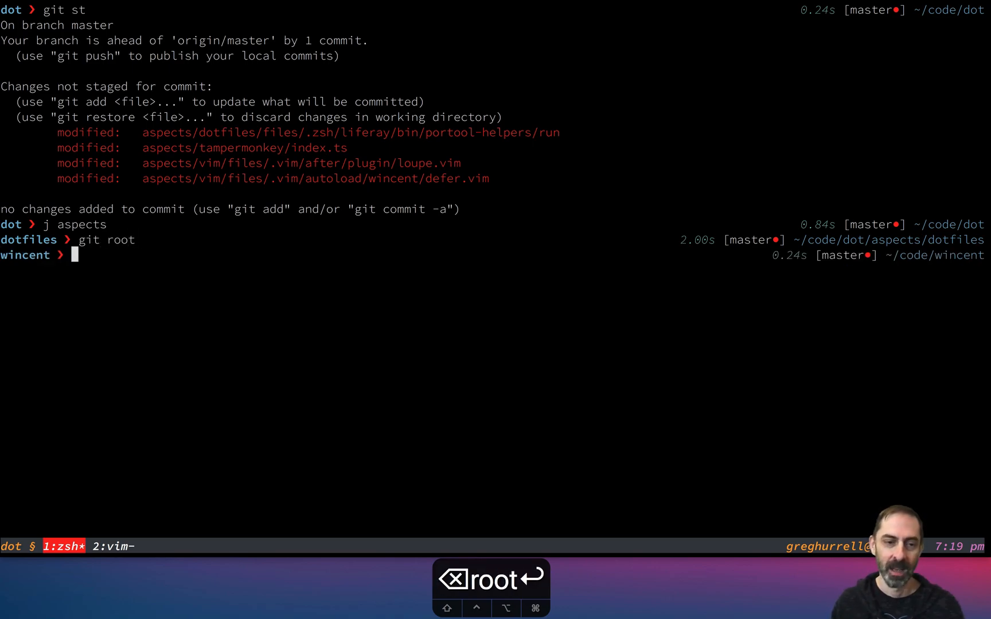
type("cd -")
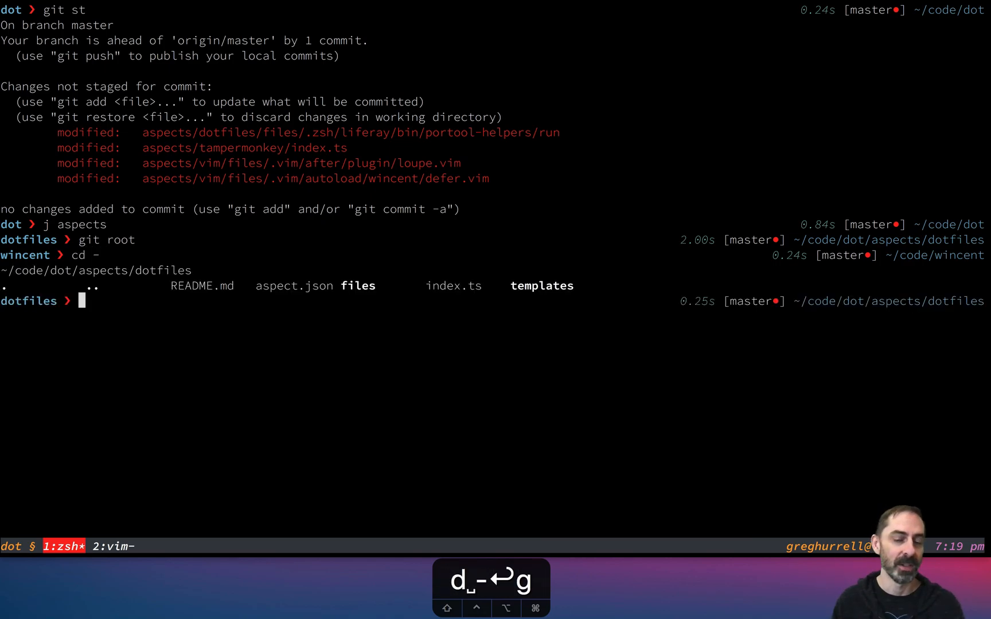
type("git root ls")
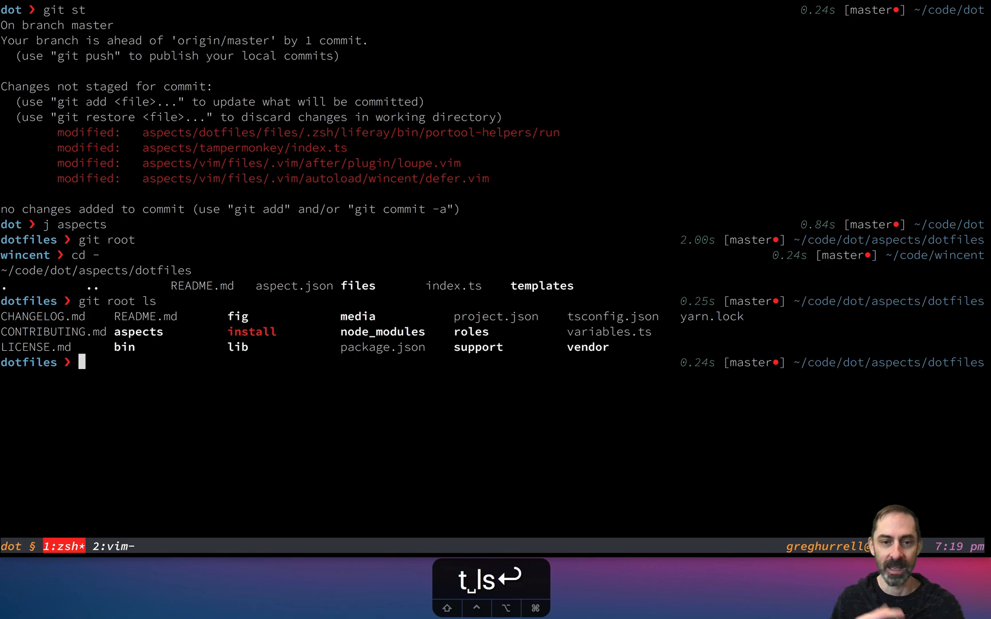
type("pwd")
type("git")
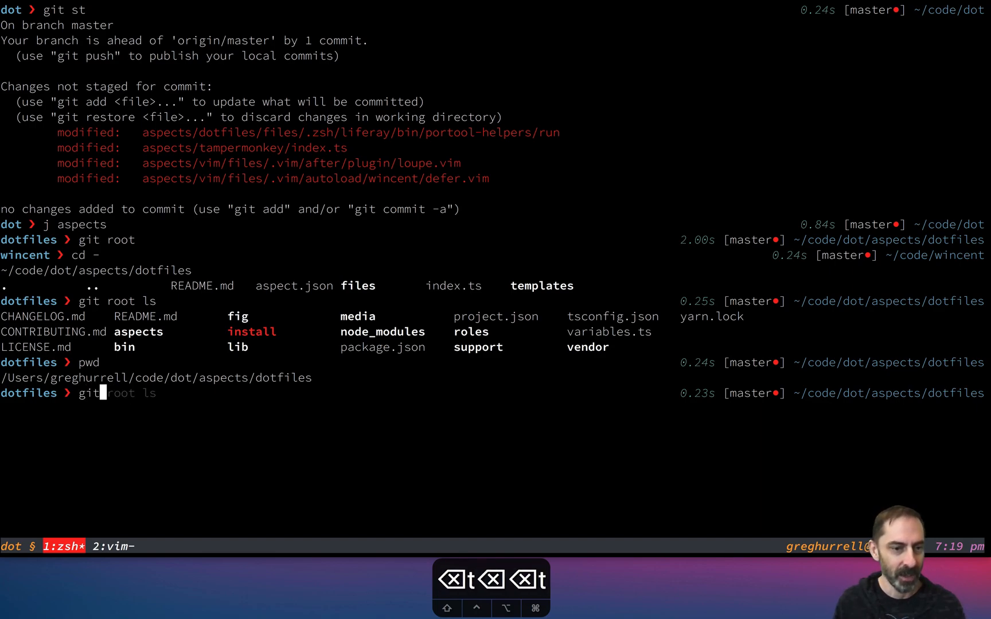
- List git aliases in the top pane, then run `git abbrev` outside and inside wincent
type("config --list G alias")
type("git")
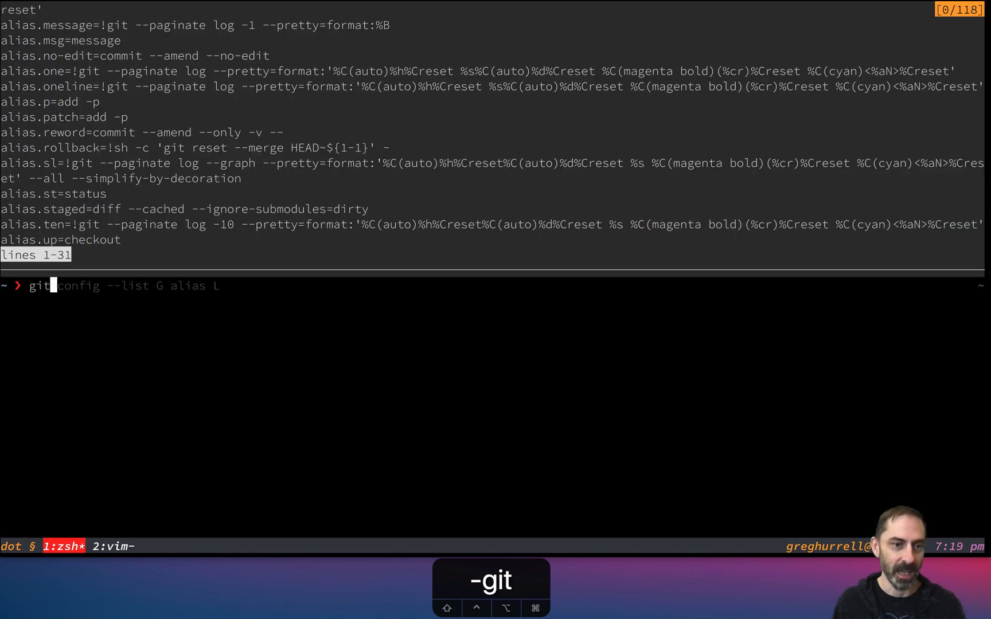
key("Return")
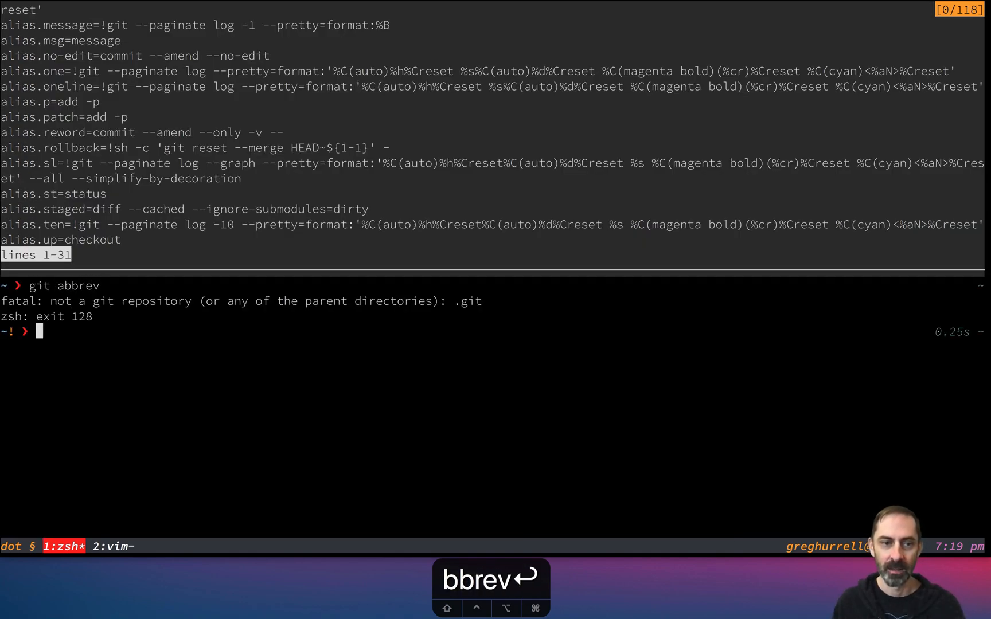
type("cd wincent")
type("git abbrev")
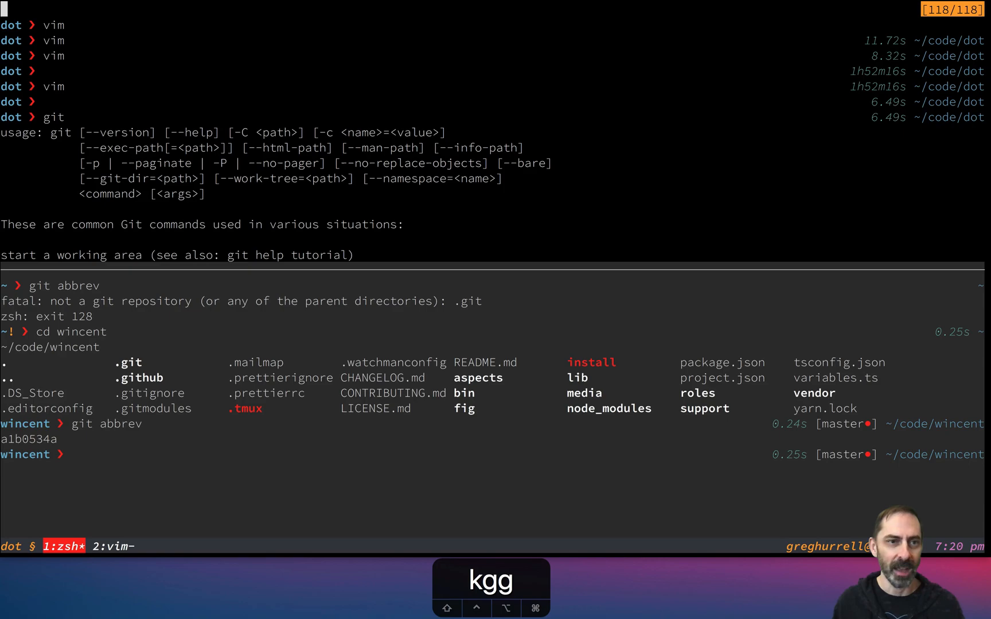
type("gg")
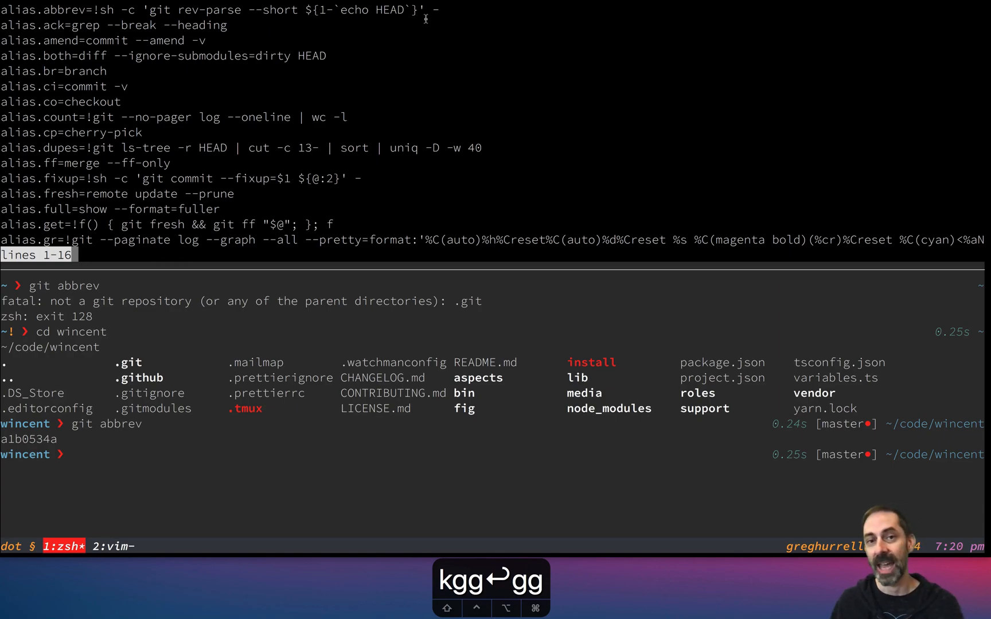
mouse_move(362, 50)
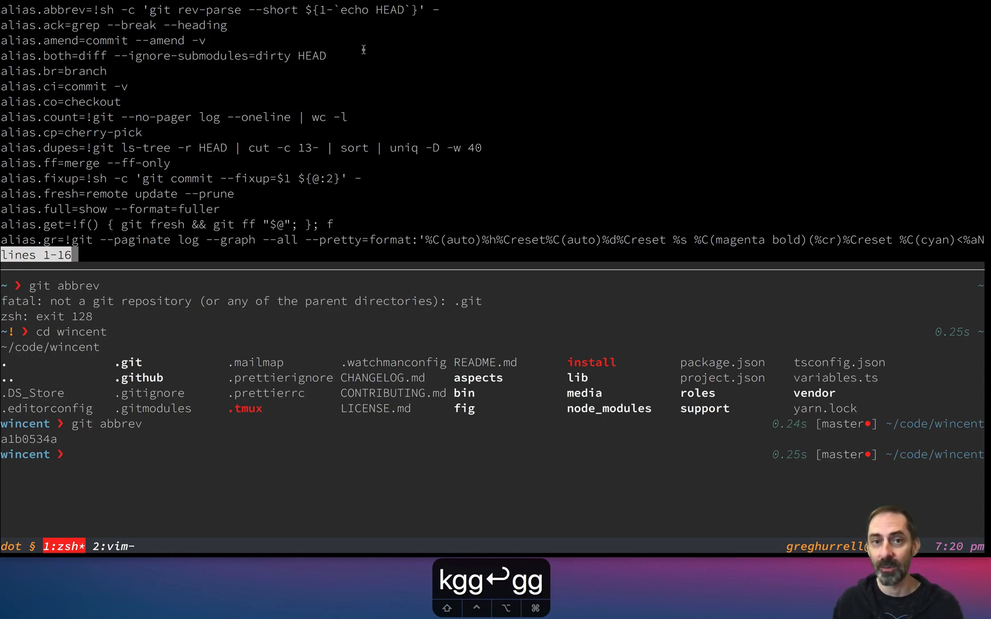
- List branches master, next and pu with `git br`, then print next's hash with `git abbrev next`
type("git br")
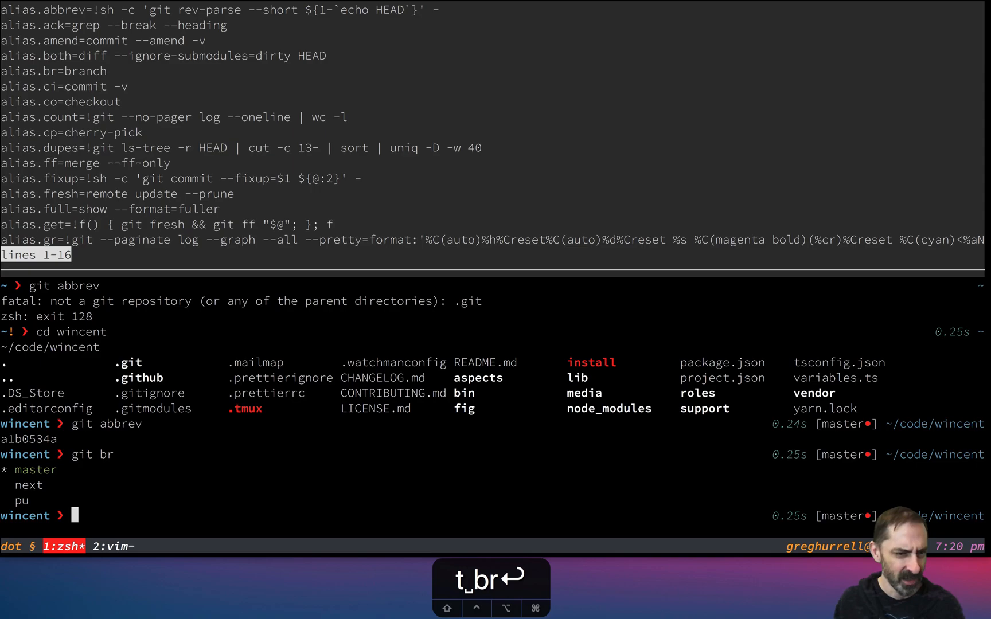
type("git abbrev")
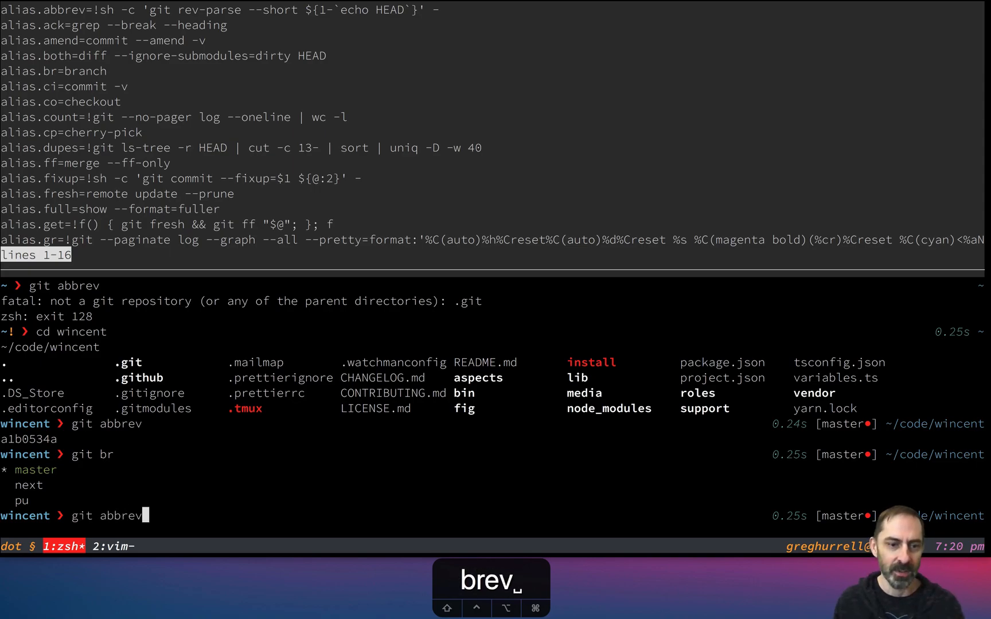
type("next")
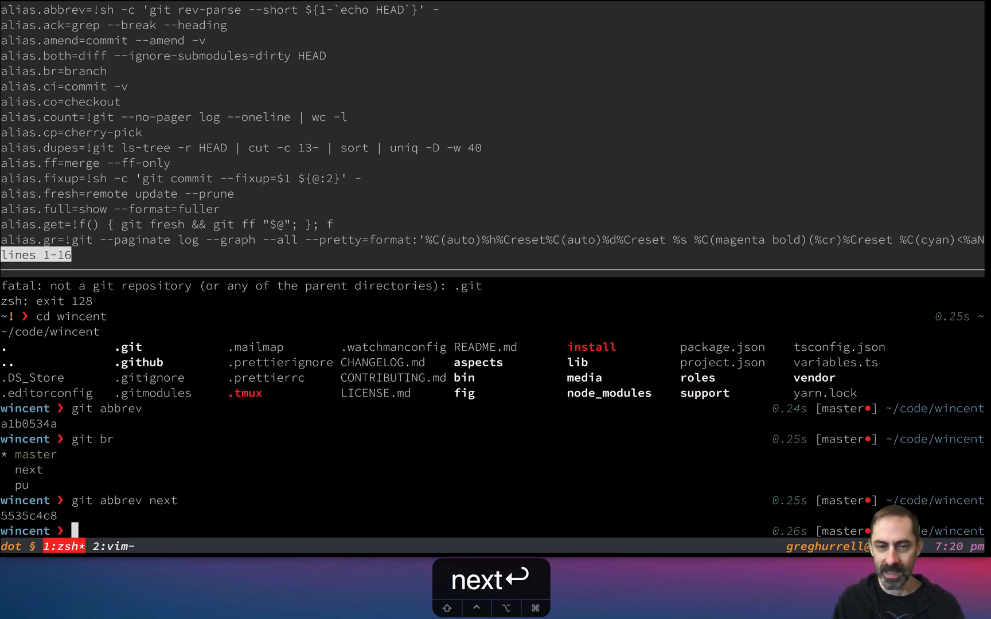
key("k")
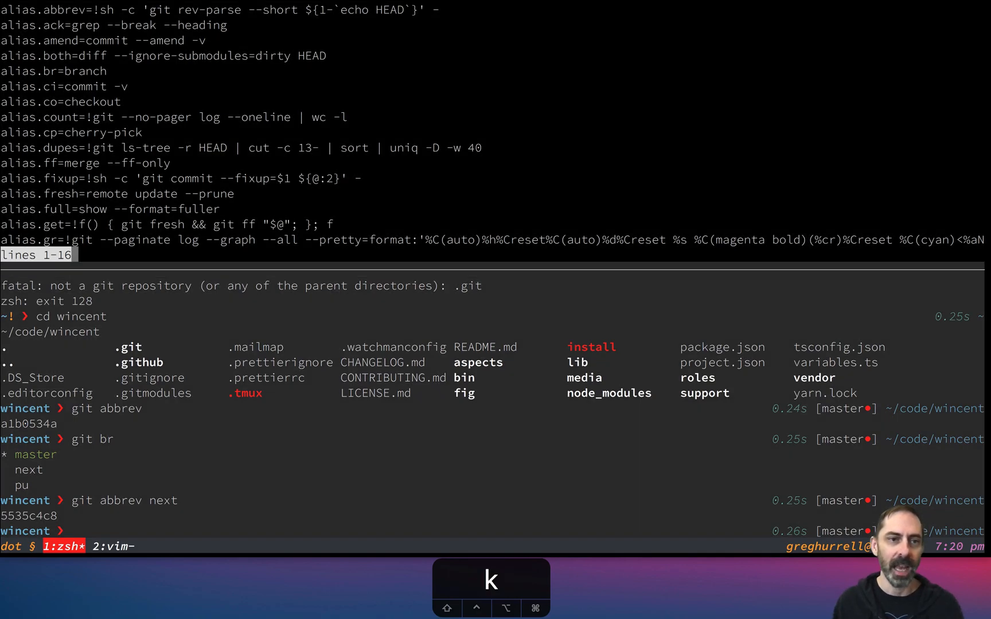
key("j")
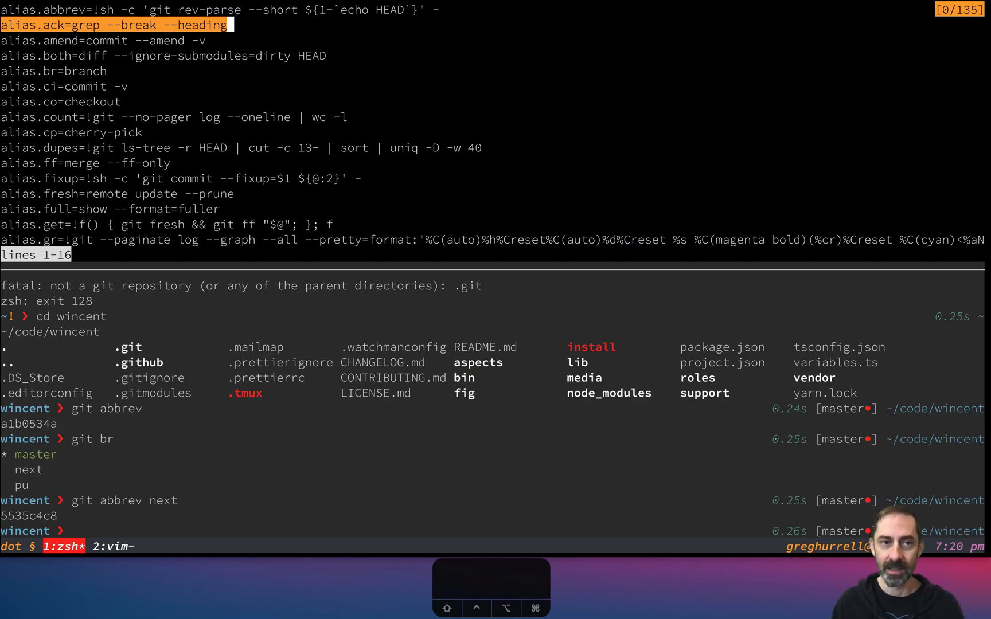
- Open a side-by-side shell and compare `git grep fig` against `ack fig` matches
key("j")
type("git grep --bre")
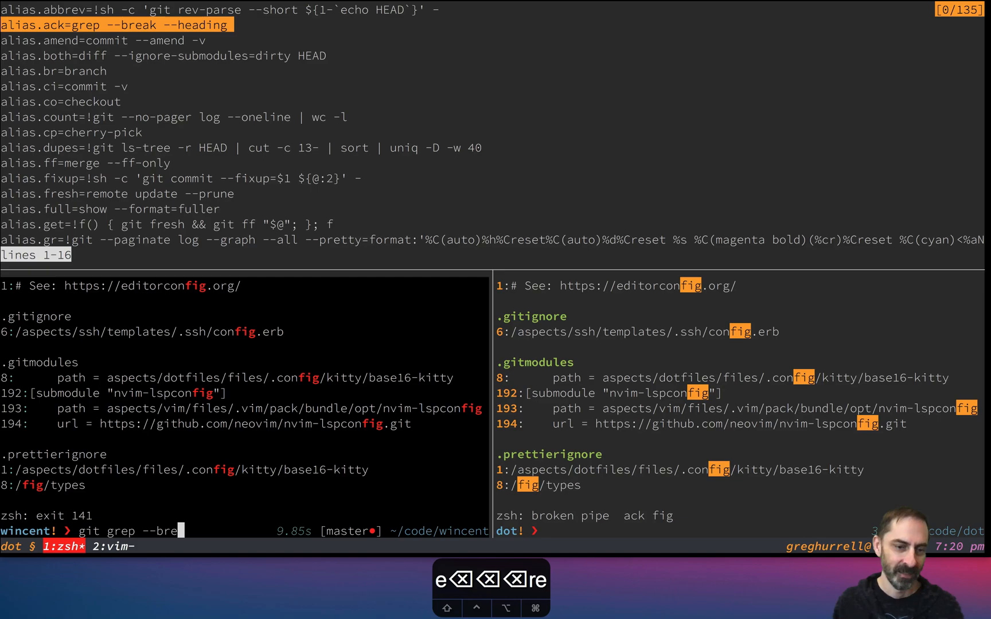
type("ak --hearding")
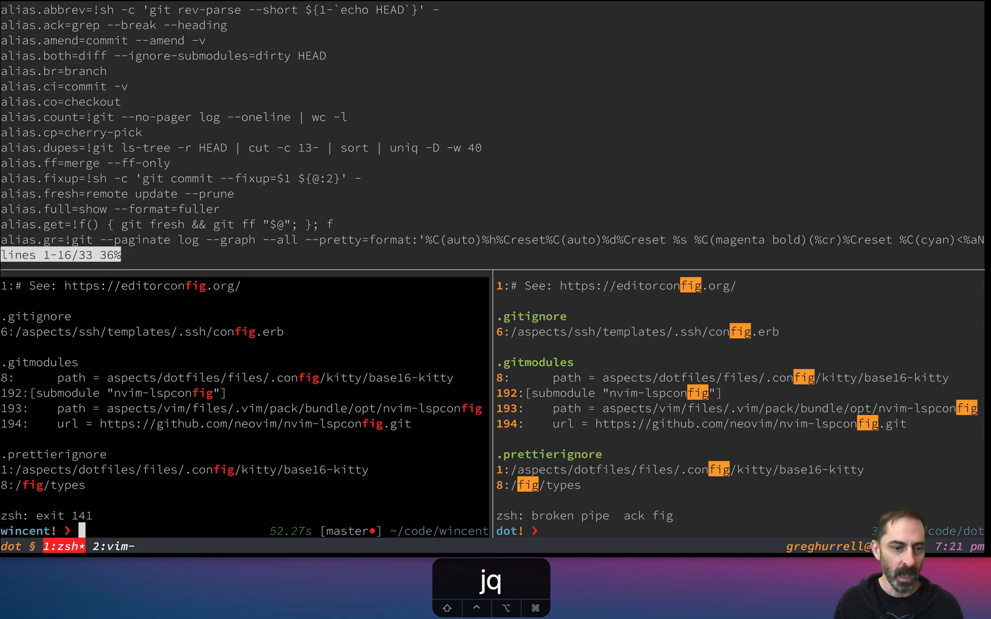
- Close the right pane, cd into the nested licenses folder, then return via `git root`
type("cd aspects/dotfiles/files/.zsh/liferay/bin/portool-helpers/licenses")
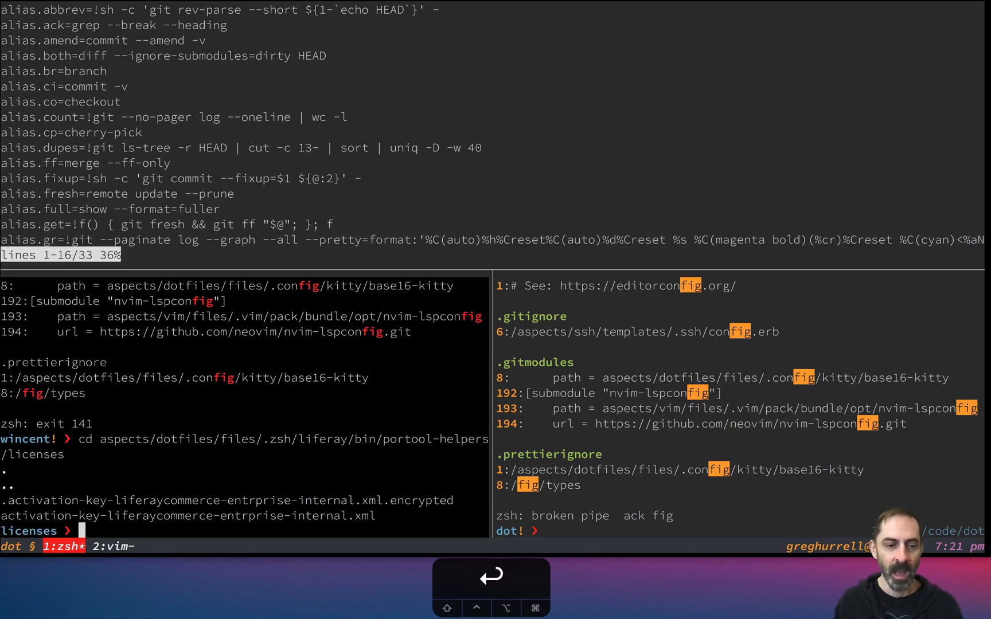
type("pwd")
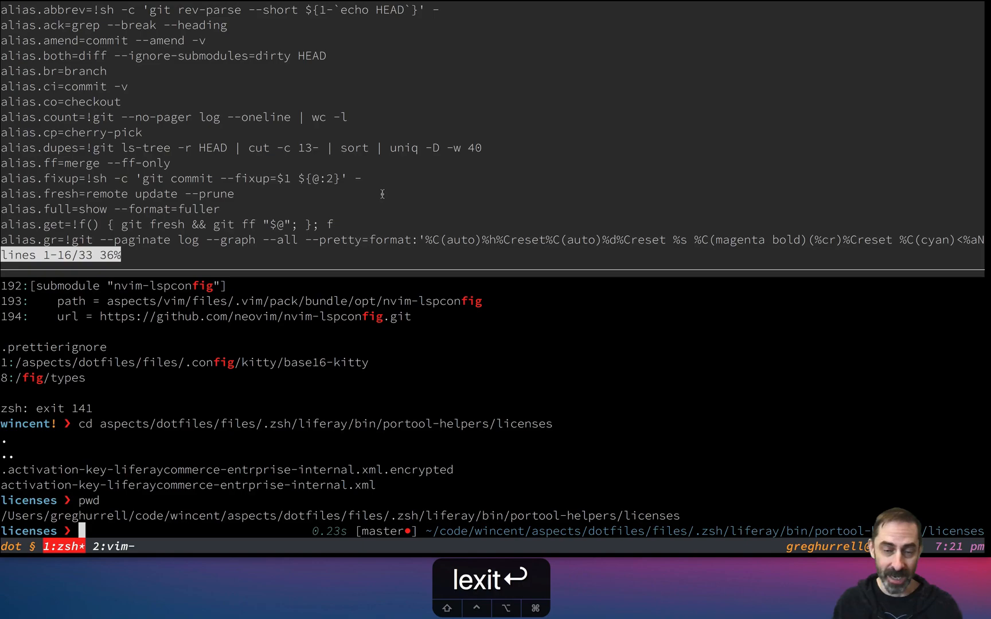
type("git root")
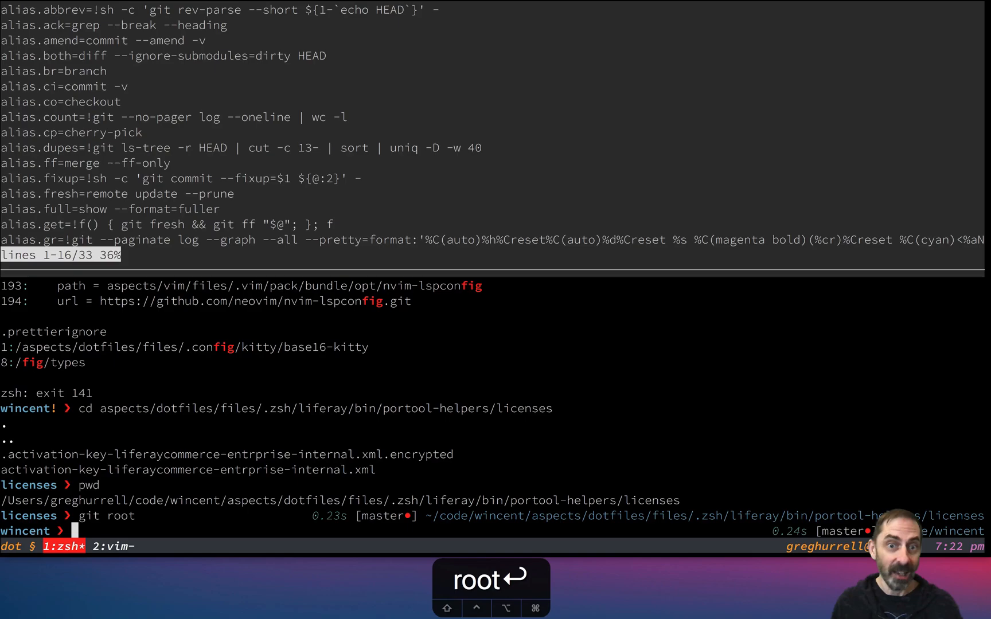
- Inspect the shell aliases, then run `git patch` and abort hunk staging with Ctrl-C
type("set |")
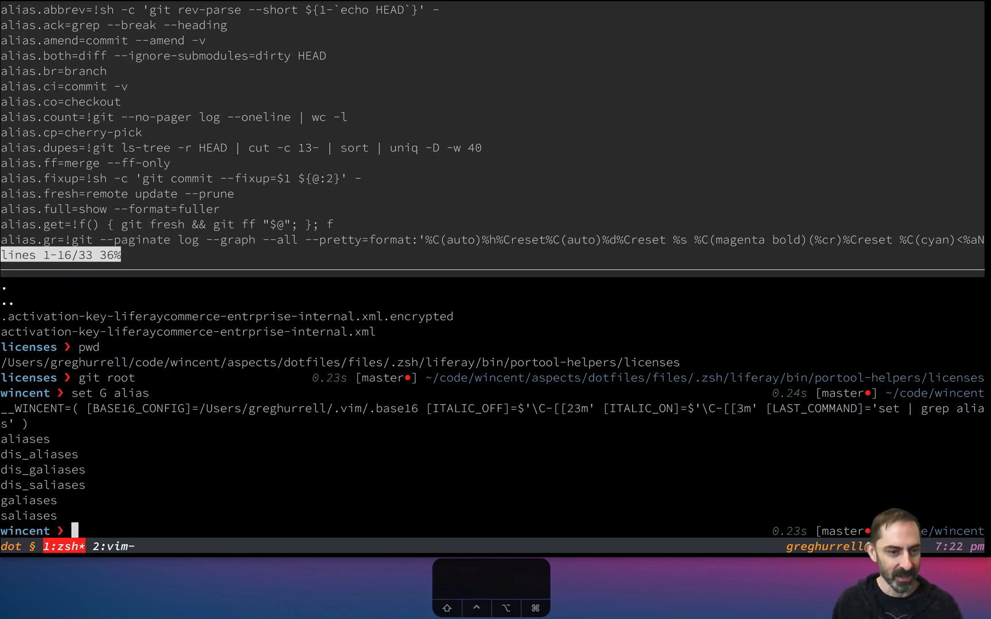
type("alias")
type("groot")
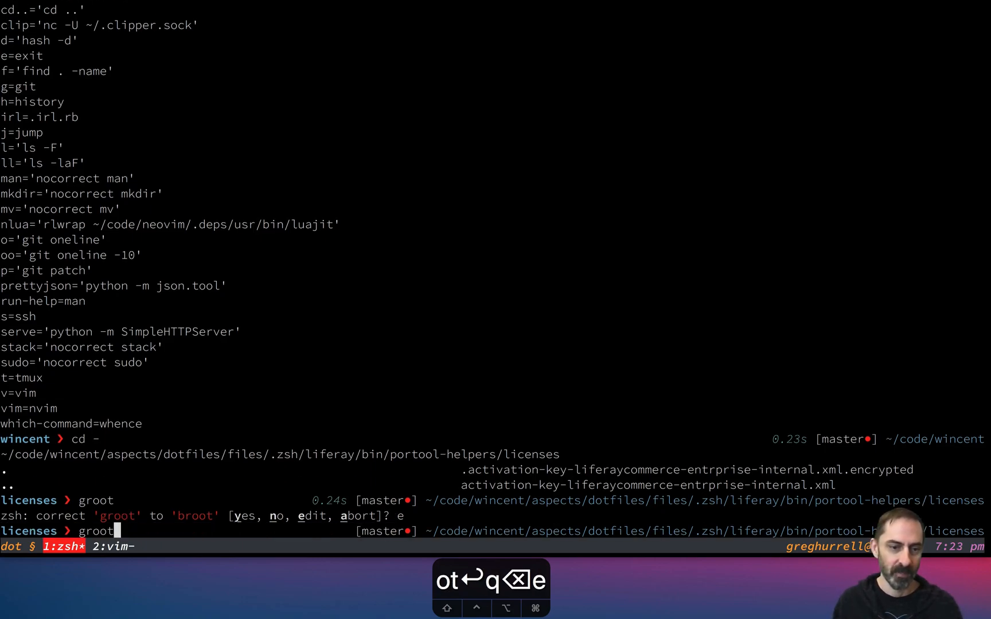
type("git patch")
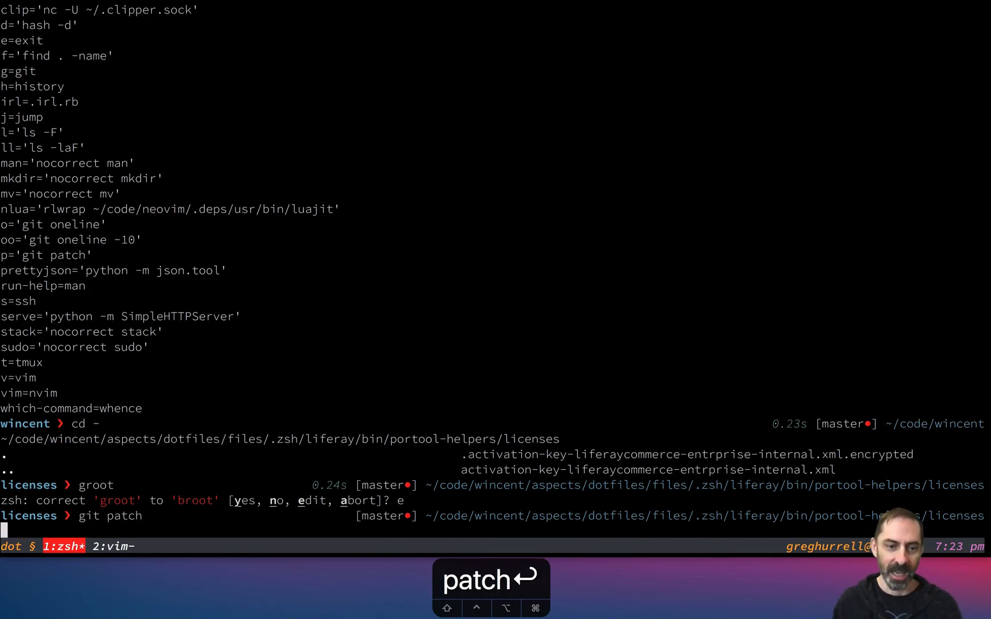
key("Return")
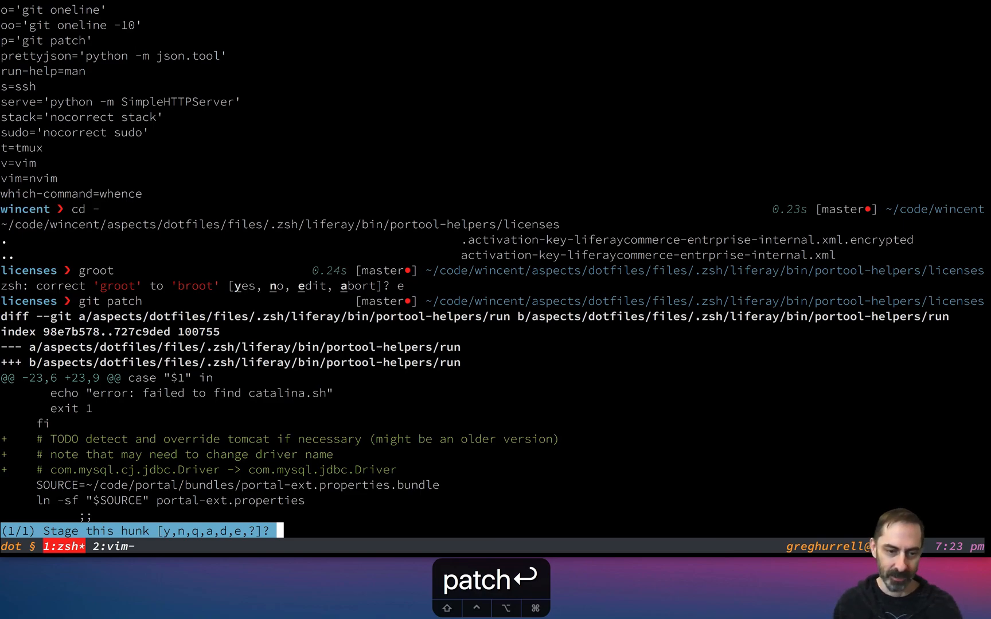
key("ctrl+c")
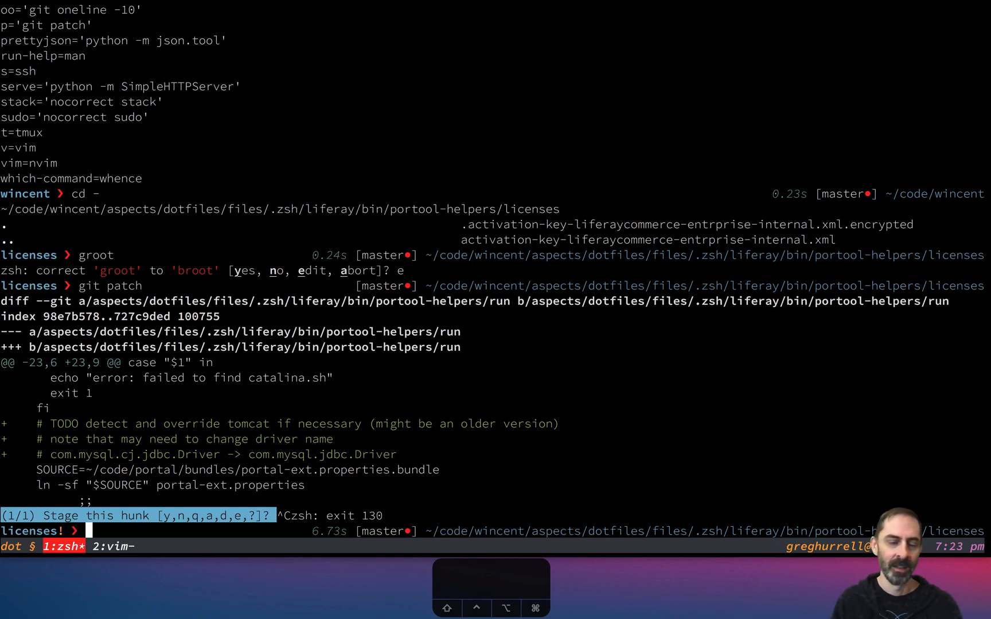
- Return to the repo root with `git root`, try the old `groot` alias, and launch vim
type("git root")
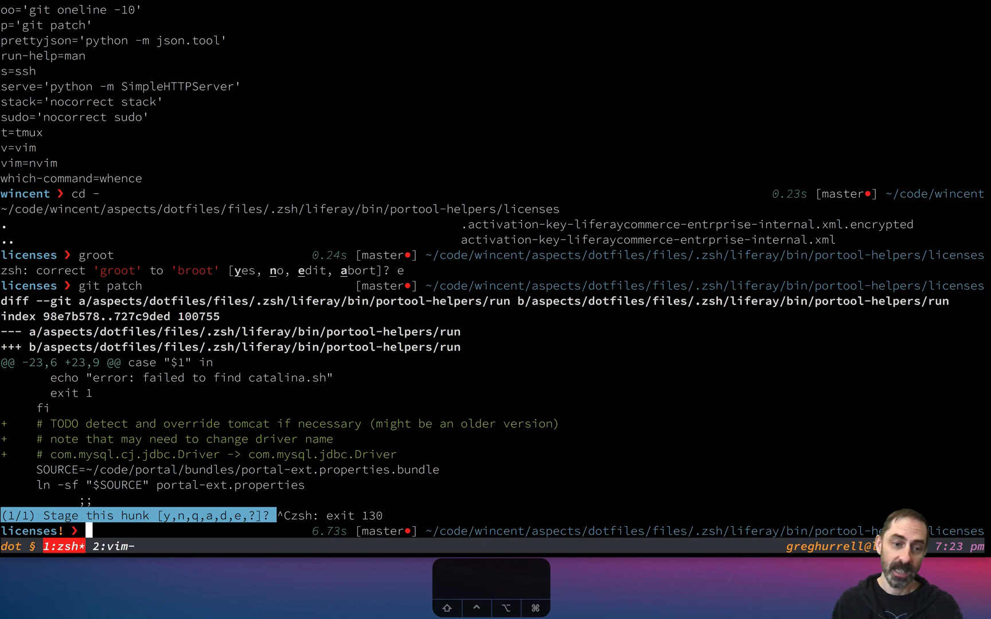
type("groot")
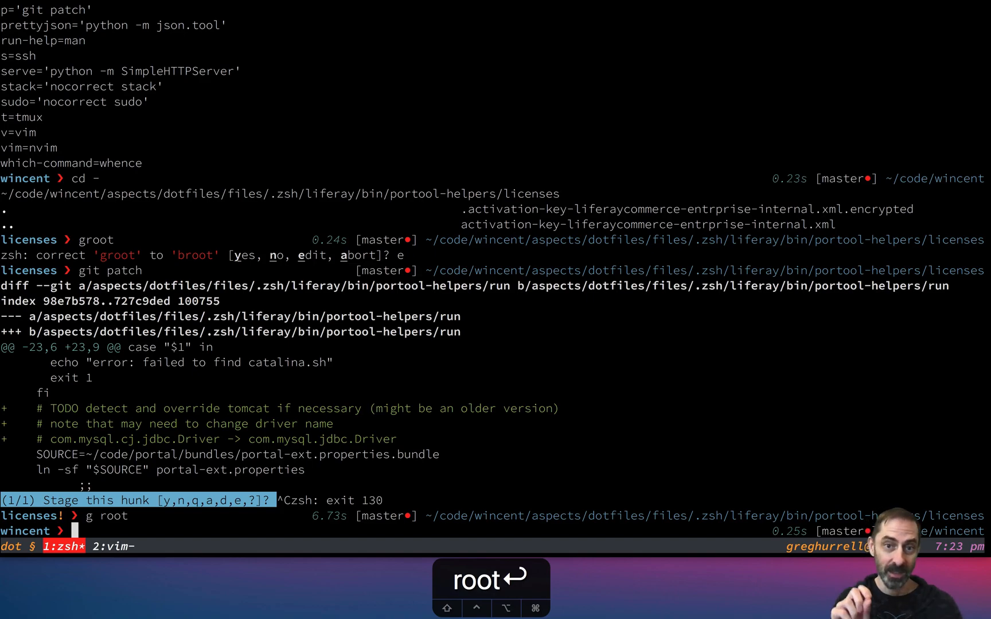
type("vim")
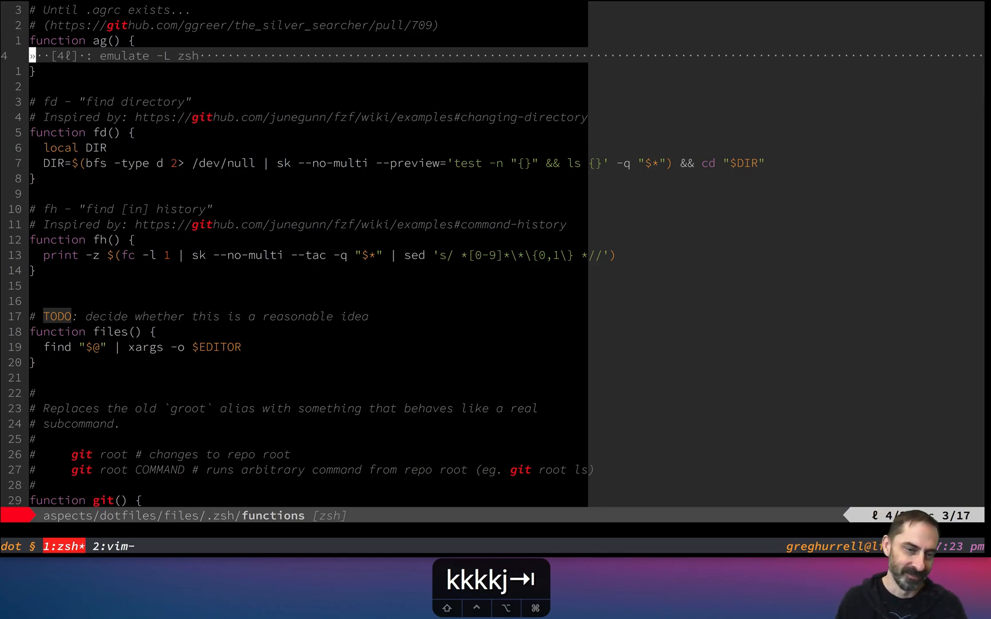
- Move down to the fd function's comment in the zsh functions file
key("j")
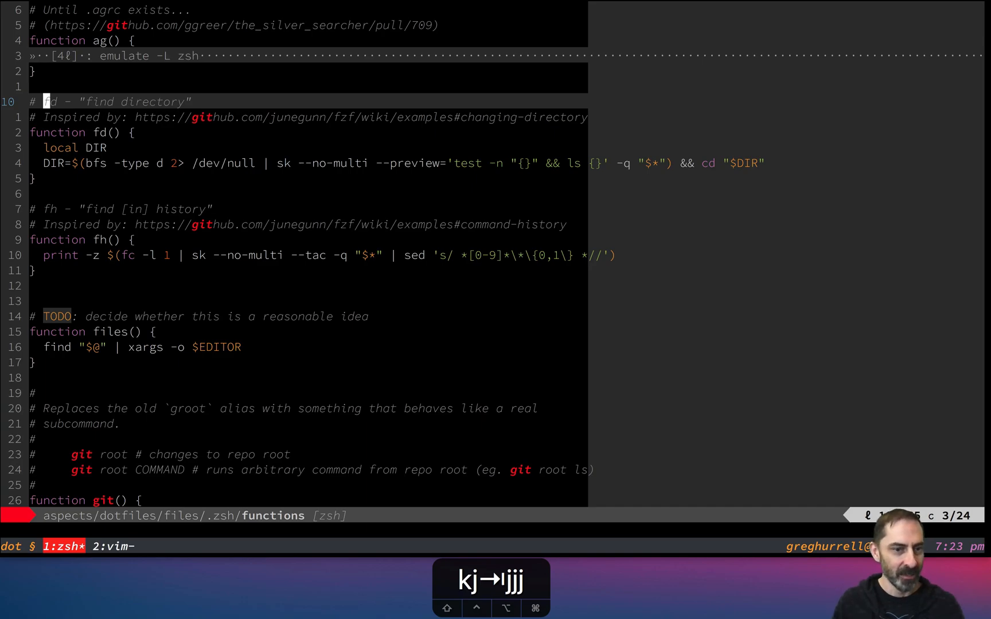
- Search for function git() and step to its root subcommand check and ROOT line
key("j")
type("/\\vgit")
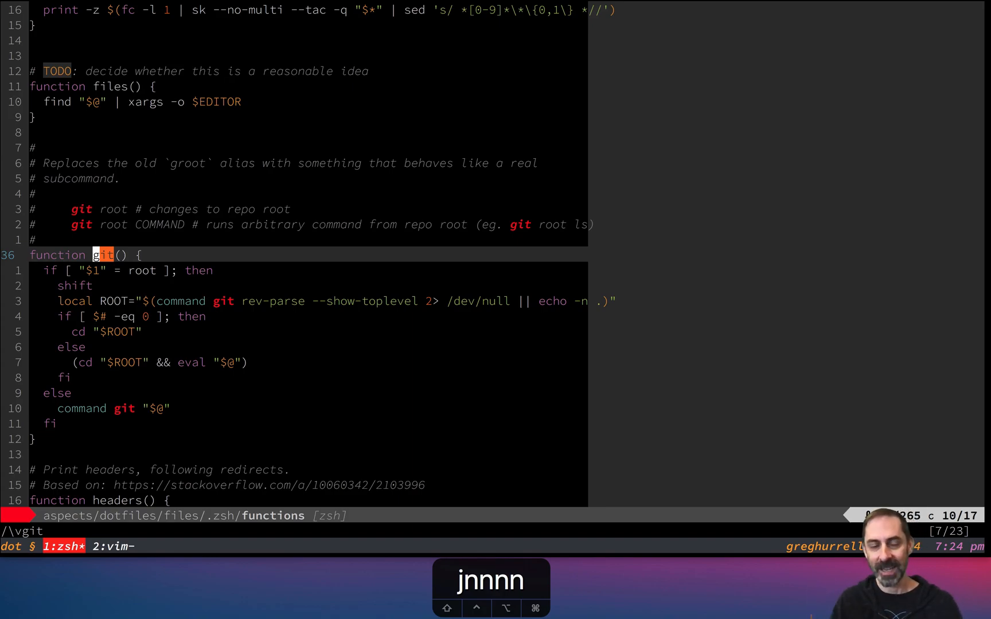
key("n")
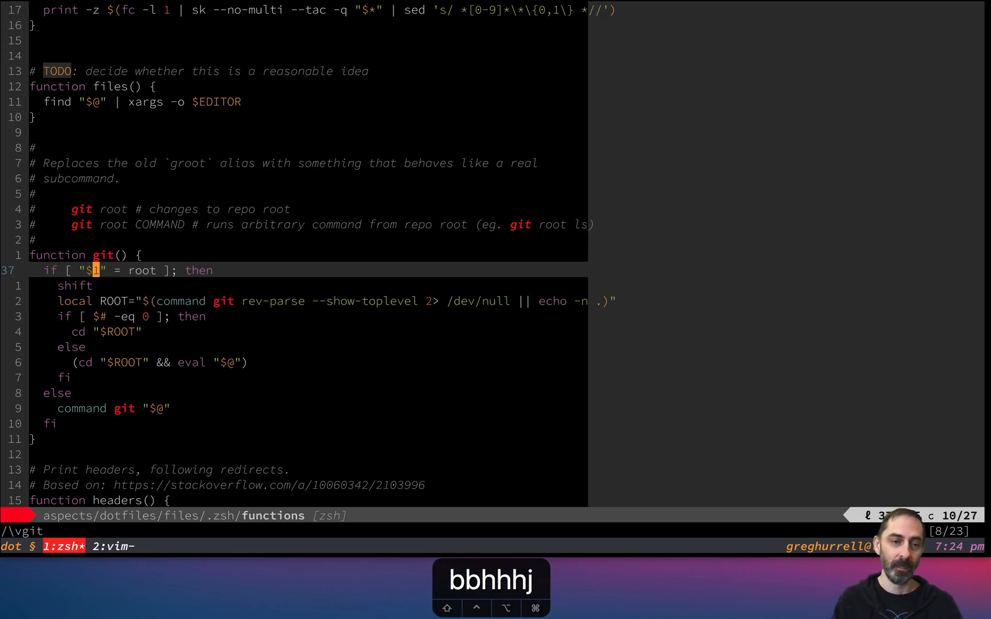
key("j")
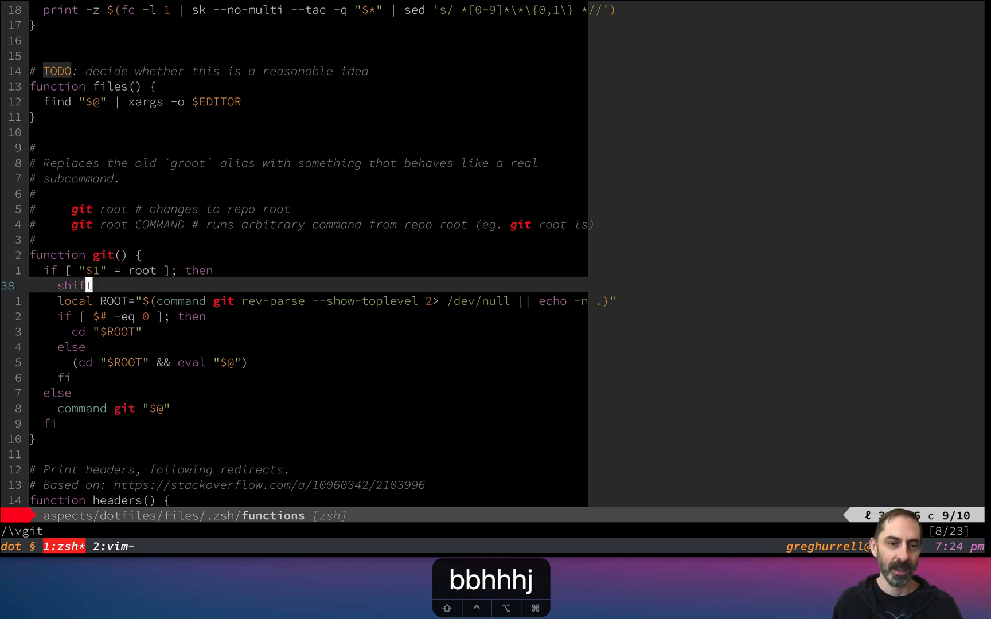
key("j")
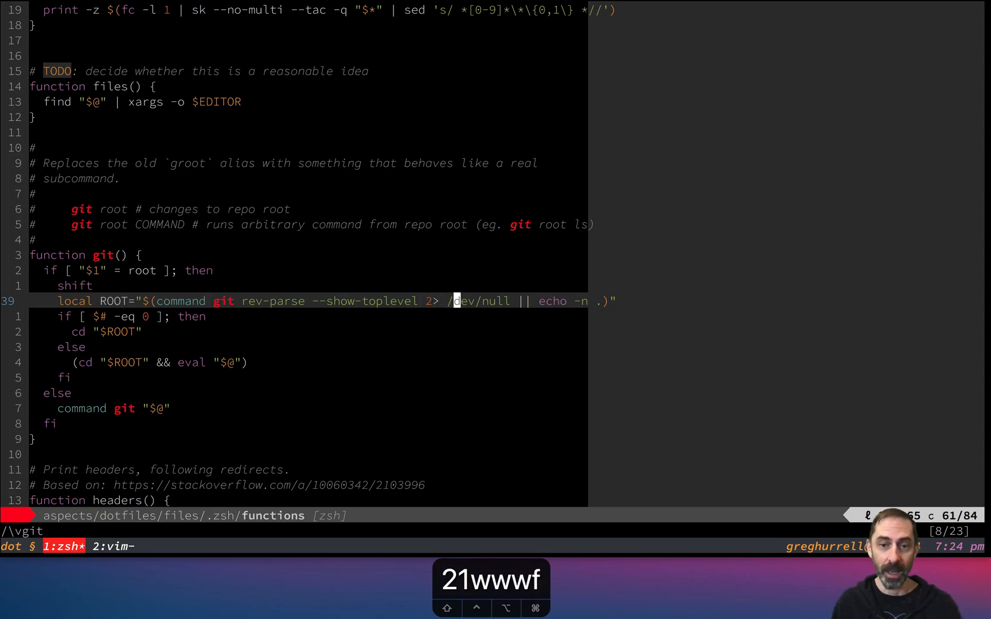
- Step through the argument-count check and cd into root, then fold the root branch
key("w")
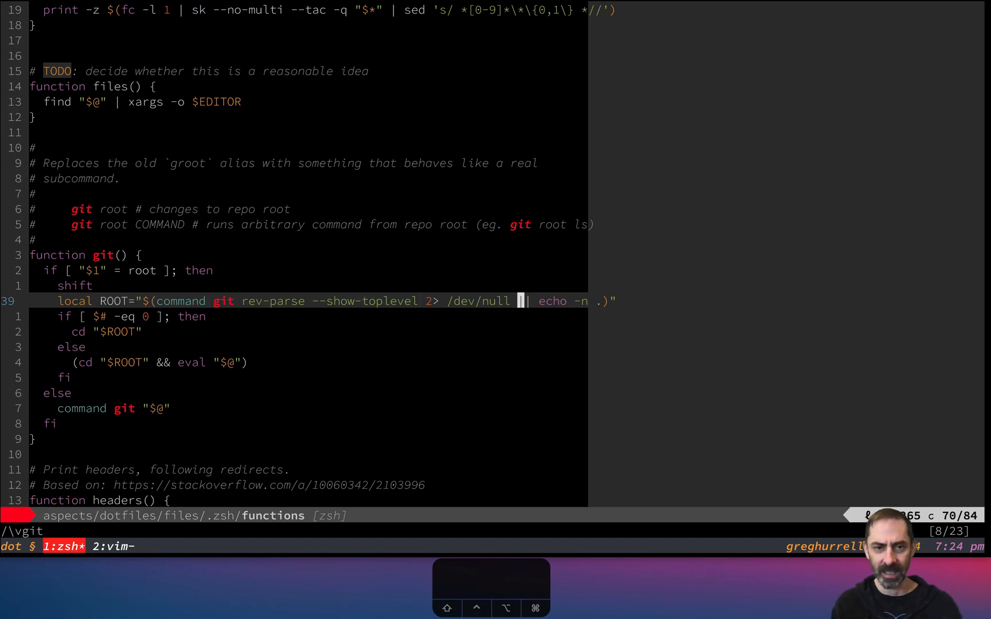
key("j")
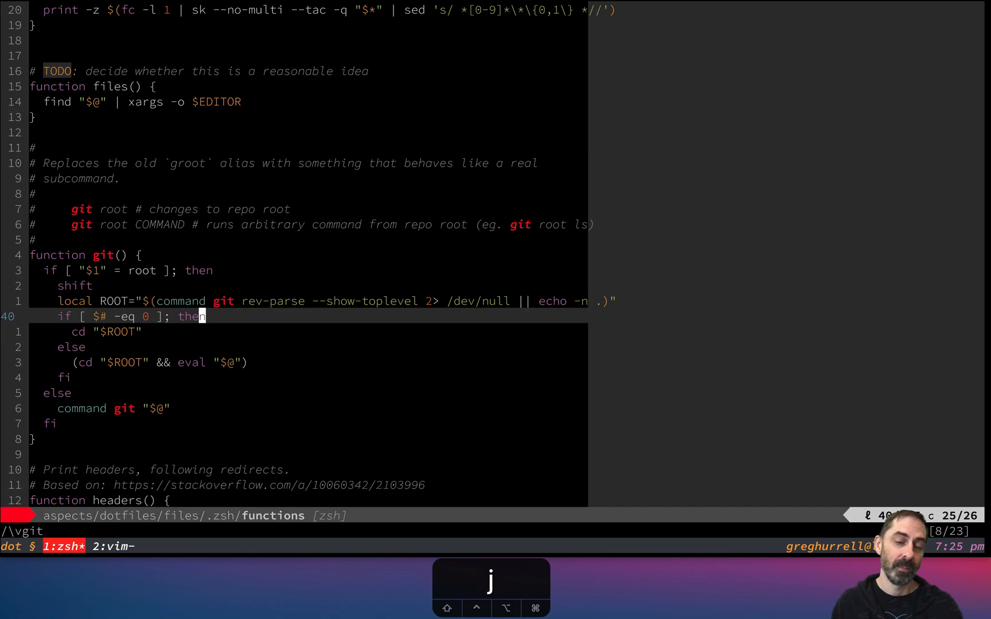
key("j")
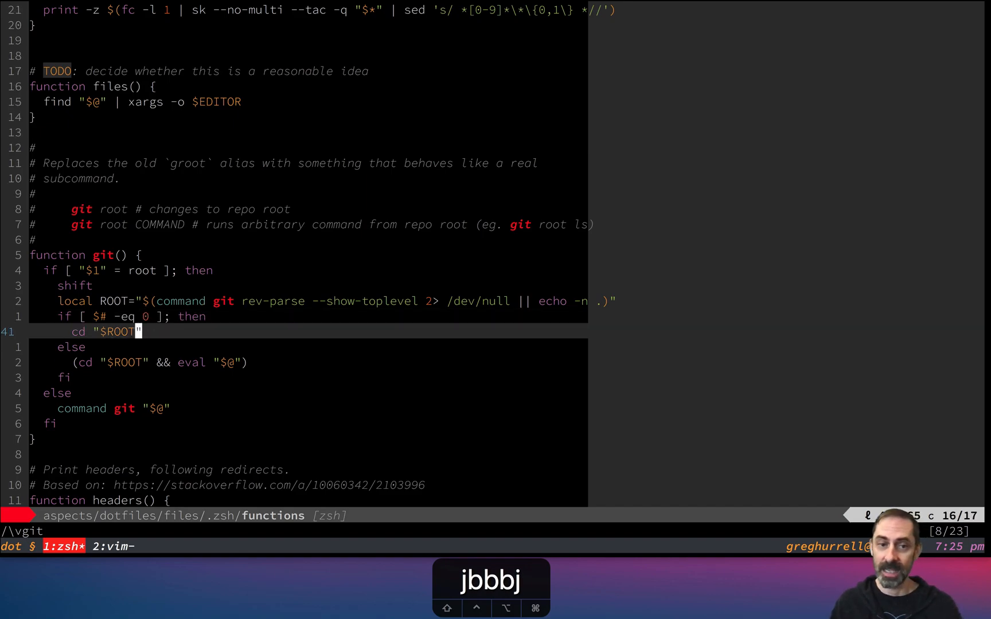
key("j")
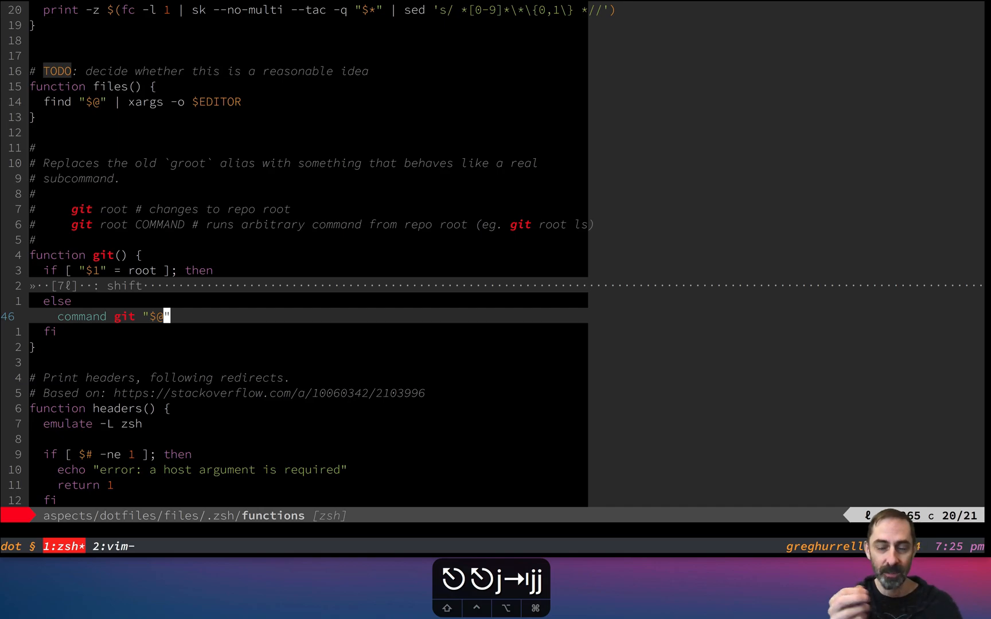
key("h")
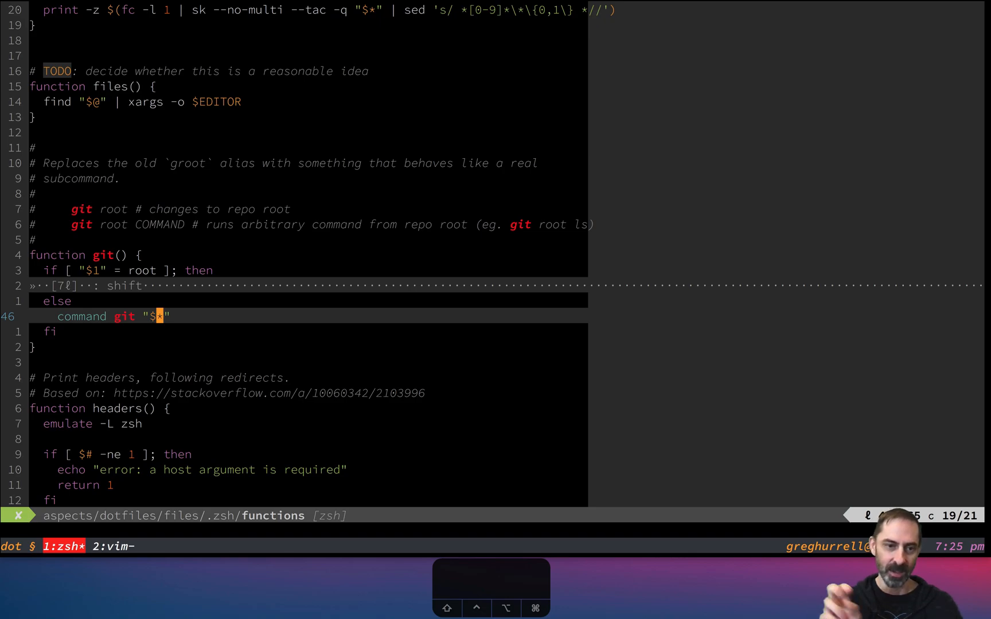
type("# gits")
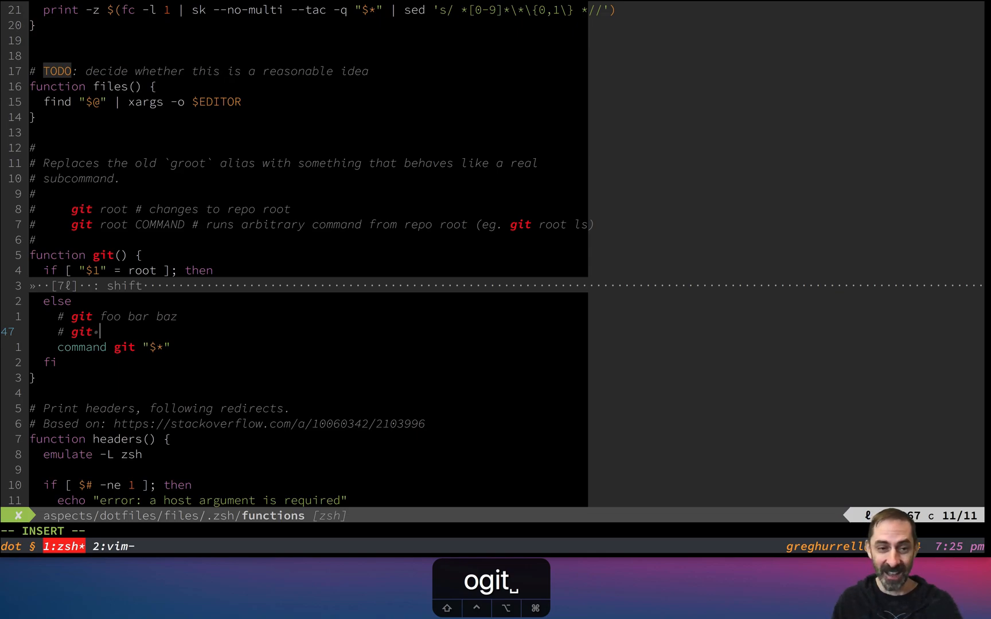
type("\"foo bar baz")
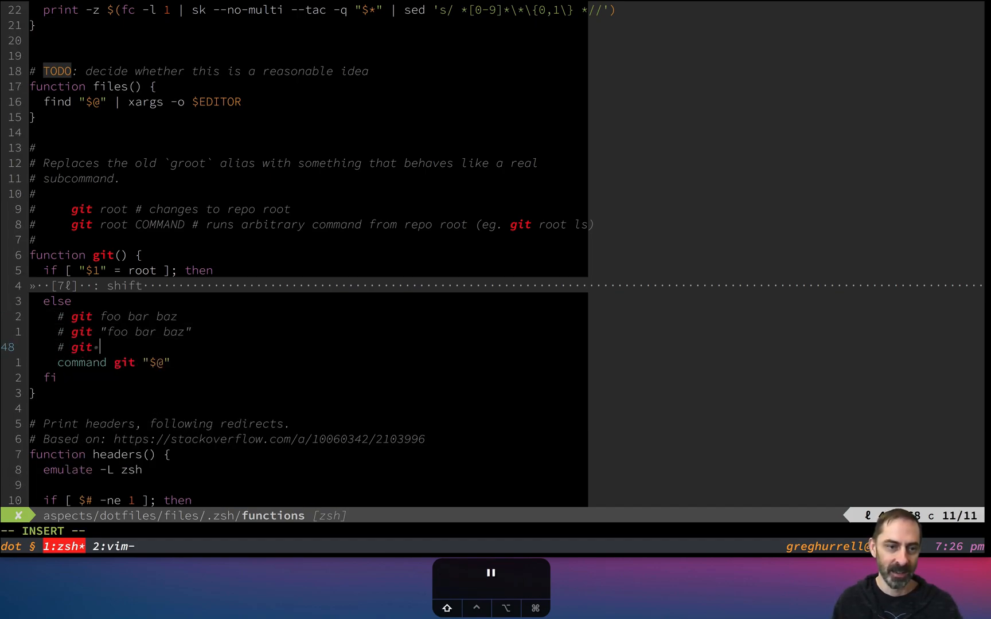
type("\"foo\" \"bar\"")
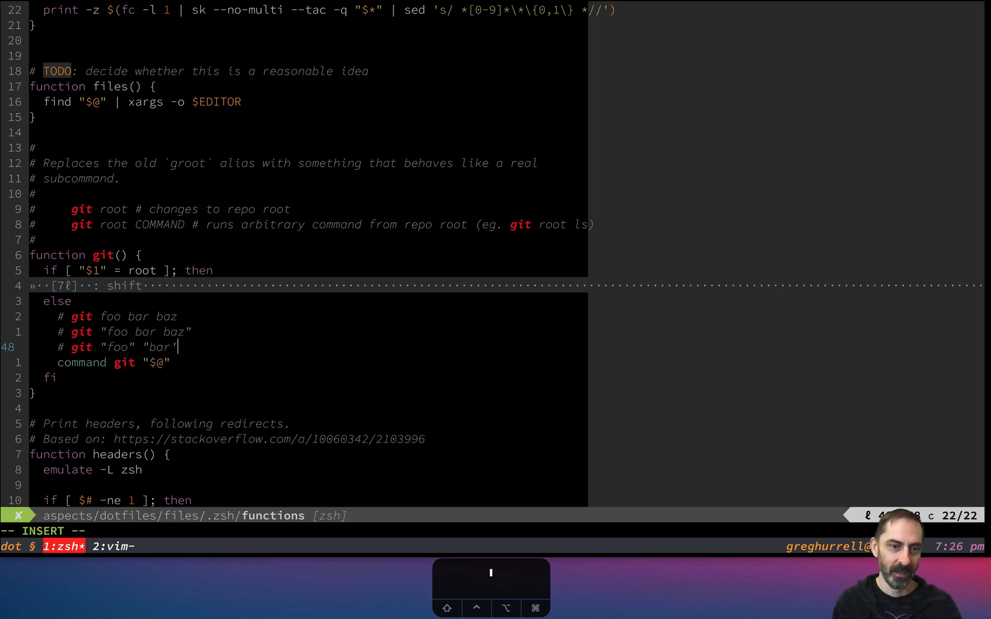
type("\"bar")
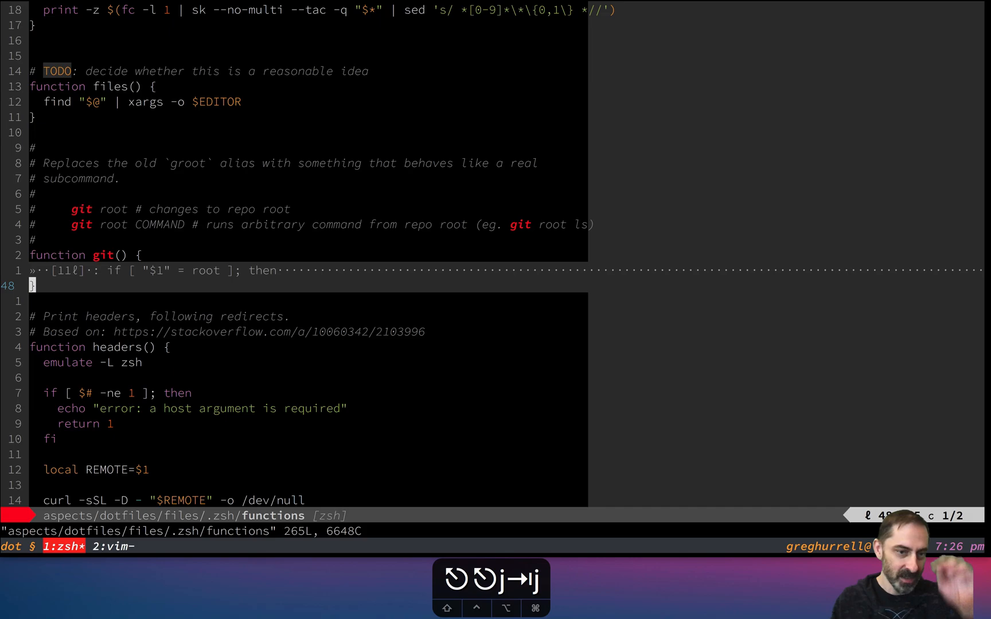
key("ctrl+d")
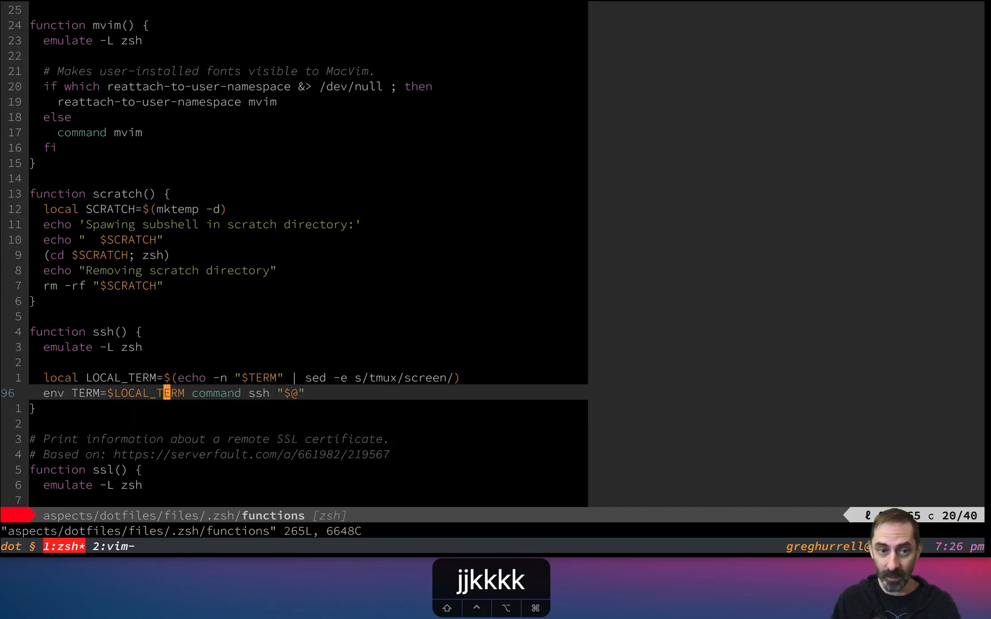
- Fold the ssh function and page down past tmux and bounce to the tw and tick functions
key("k")
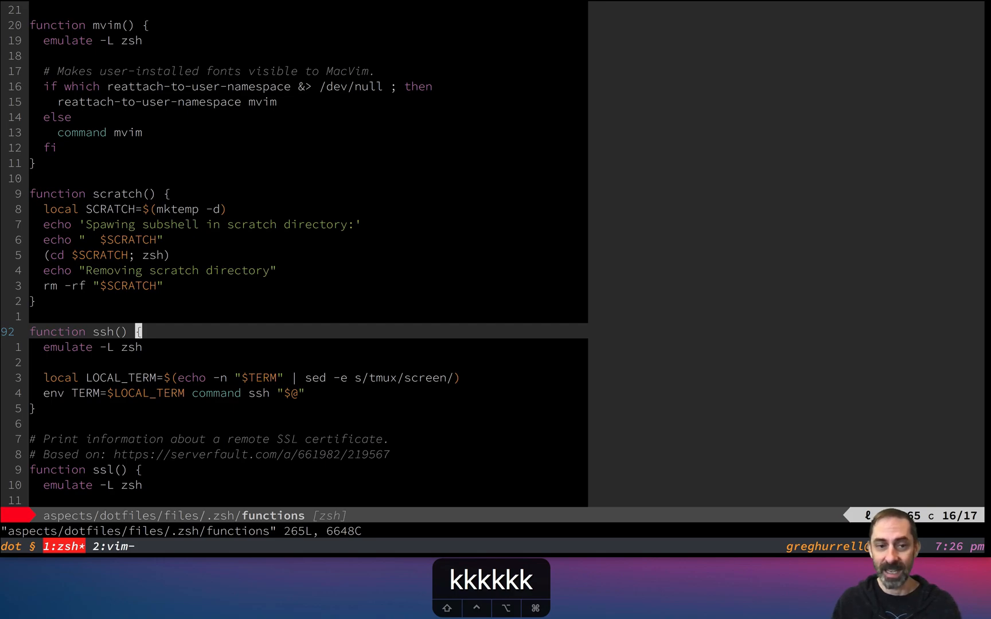
key("j")
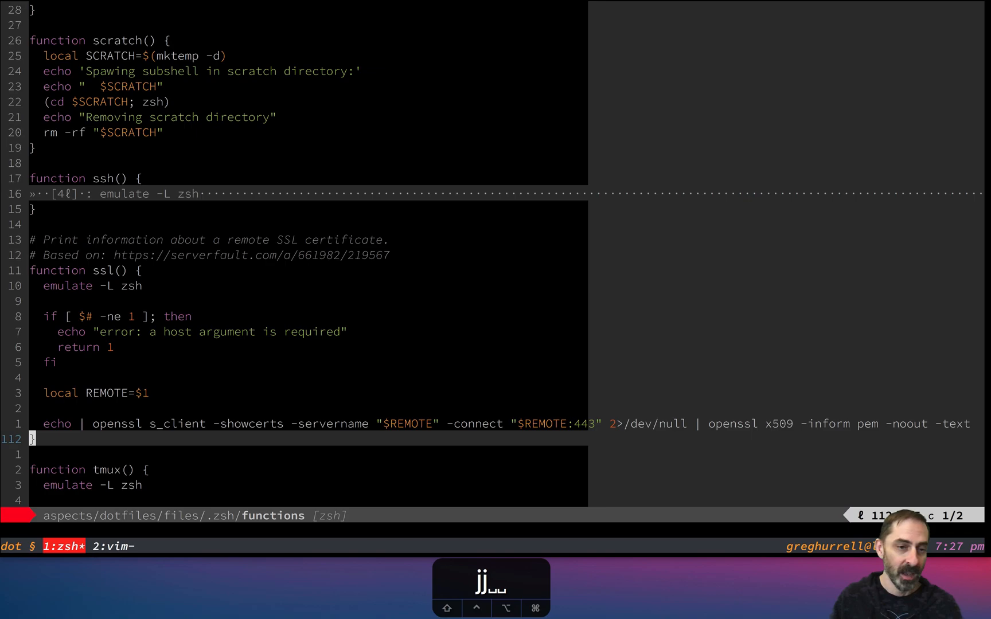
key("ctrl+d")
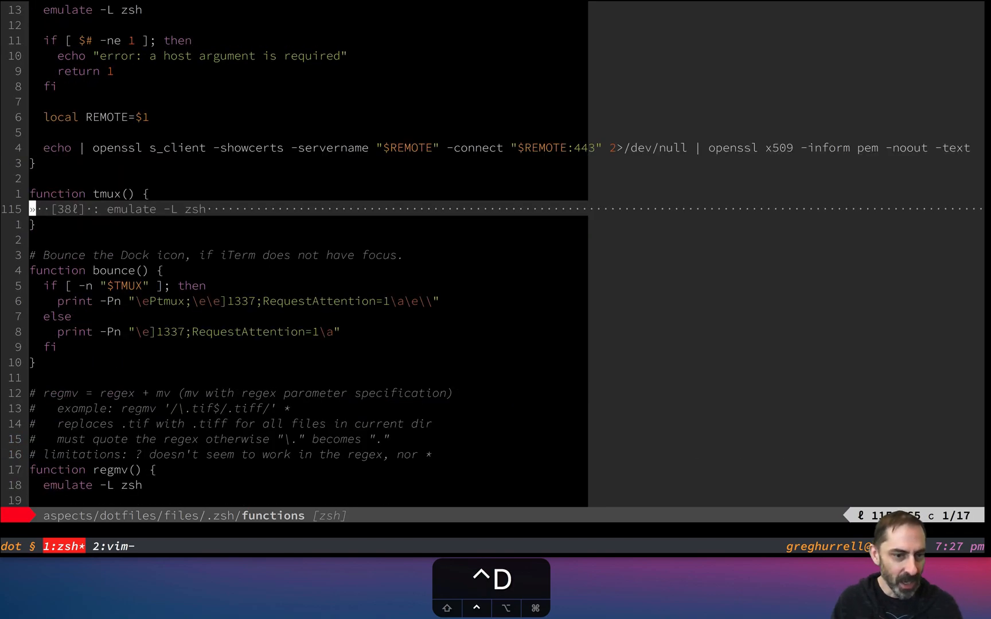
key("ctrl+d")
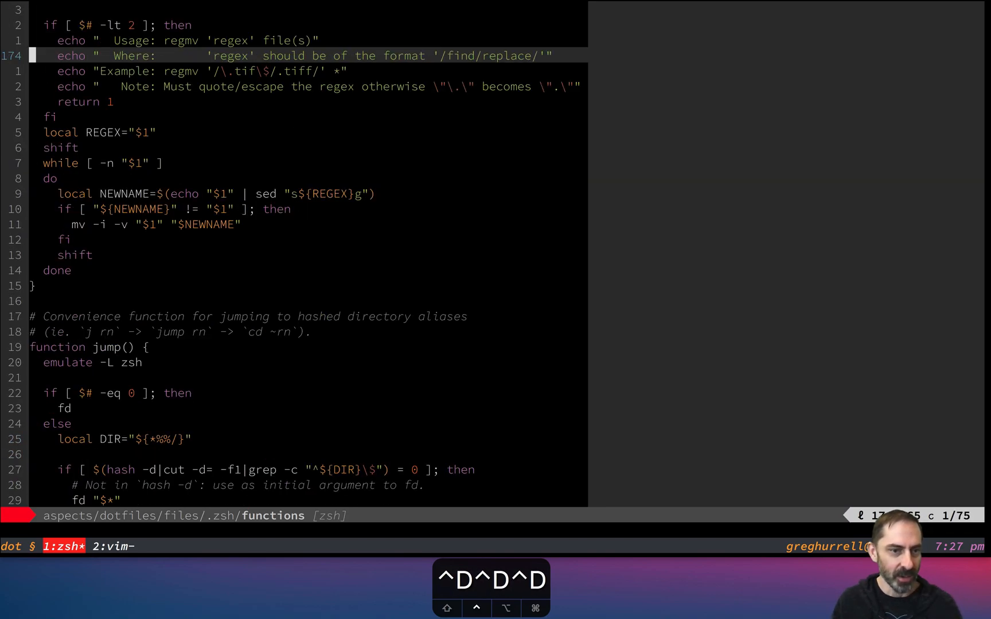
scroll("down", 3)
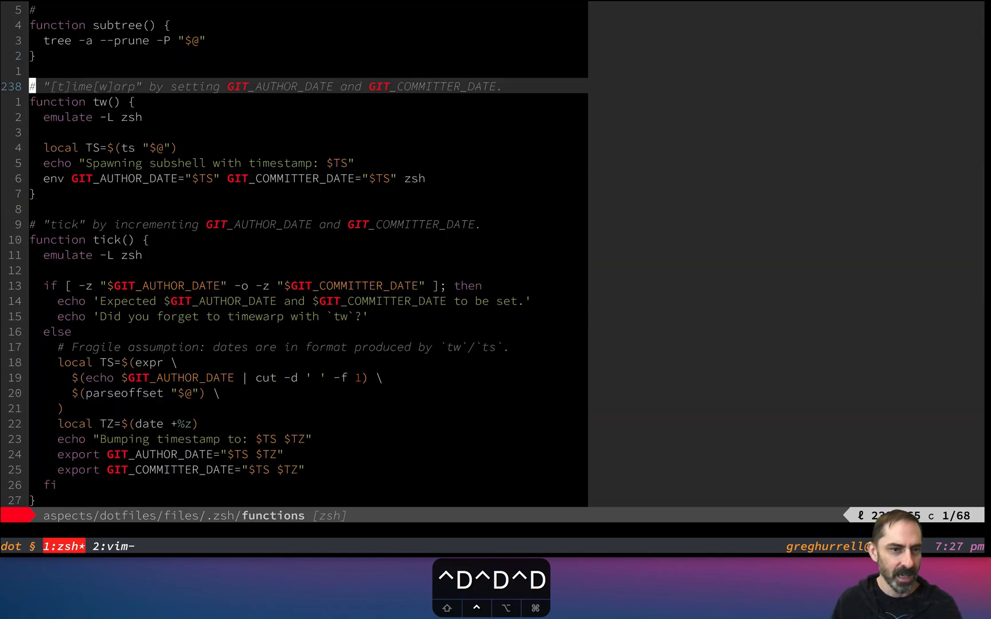